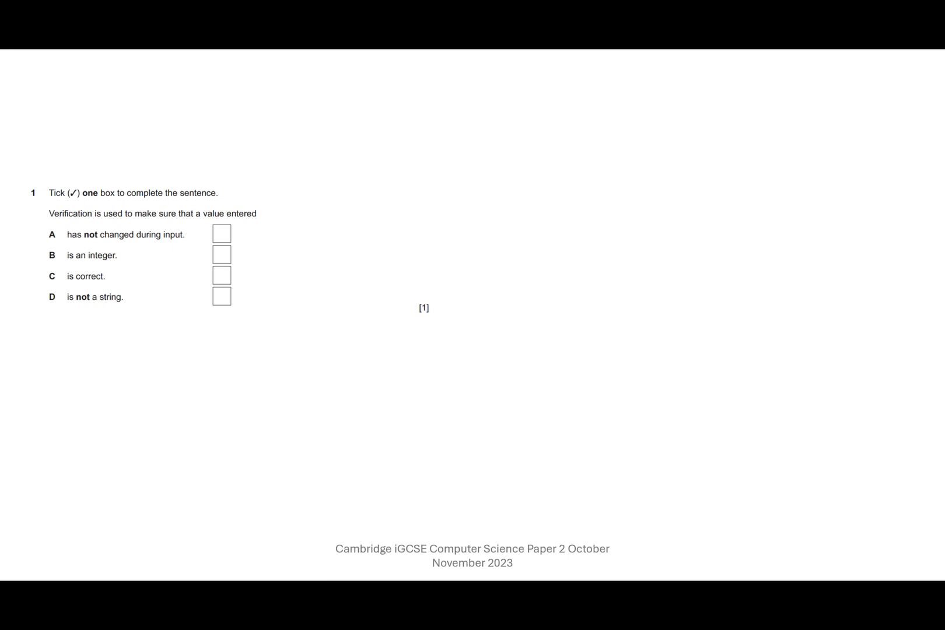
Draw a tick in the box beside option A, "has not changed during input", with the pen.
{"action": "left_click", "coordinate": [221, 233]}
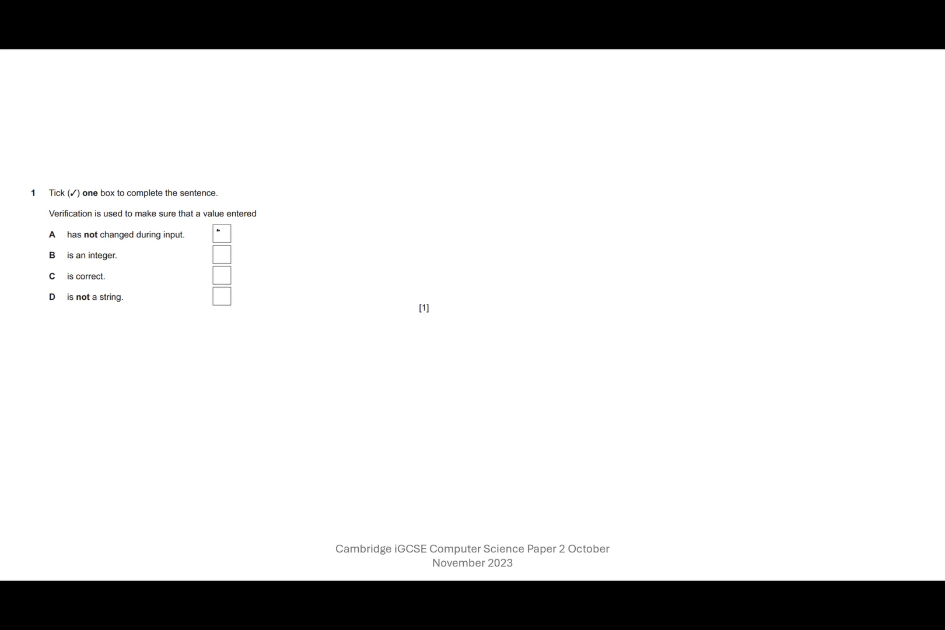
{"action": "left_click", "coordinate": [222, 233]}
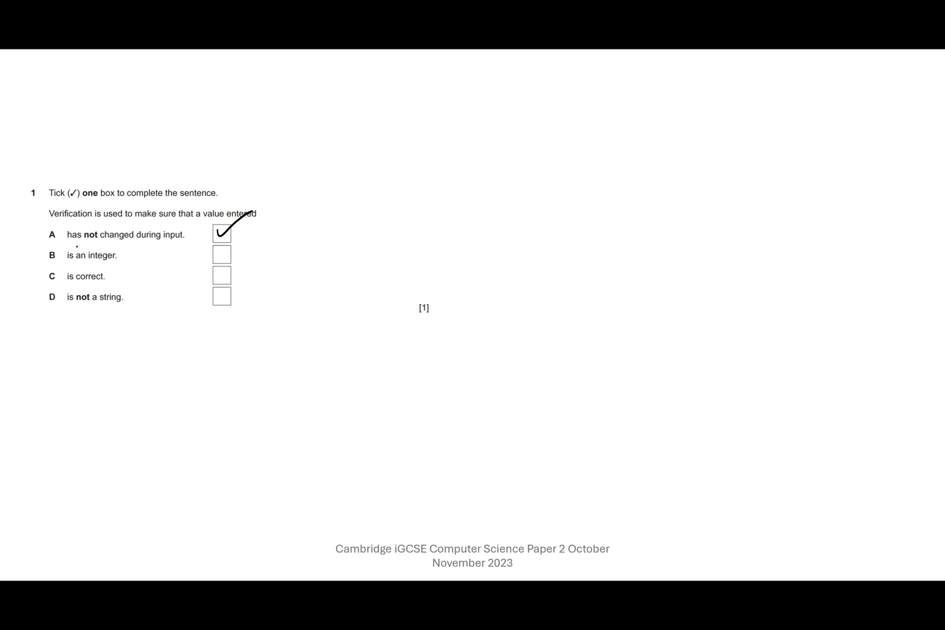